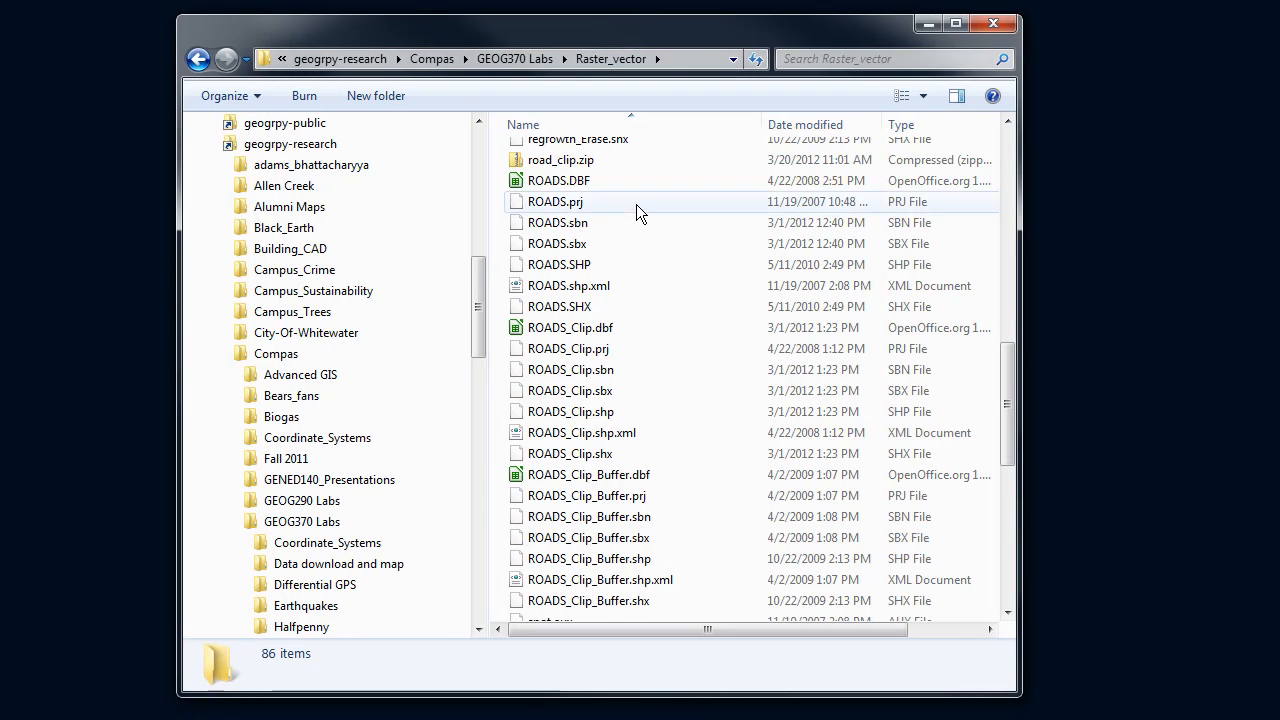
pyautogui.moveTo(705, 370)
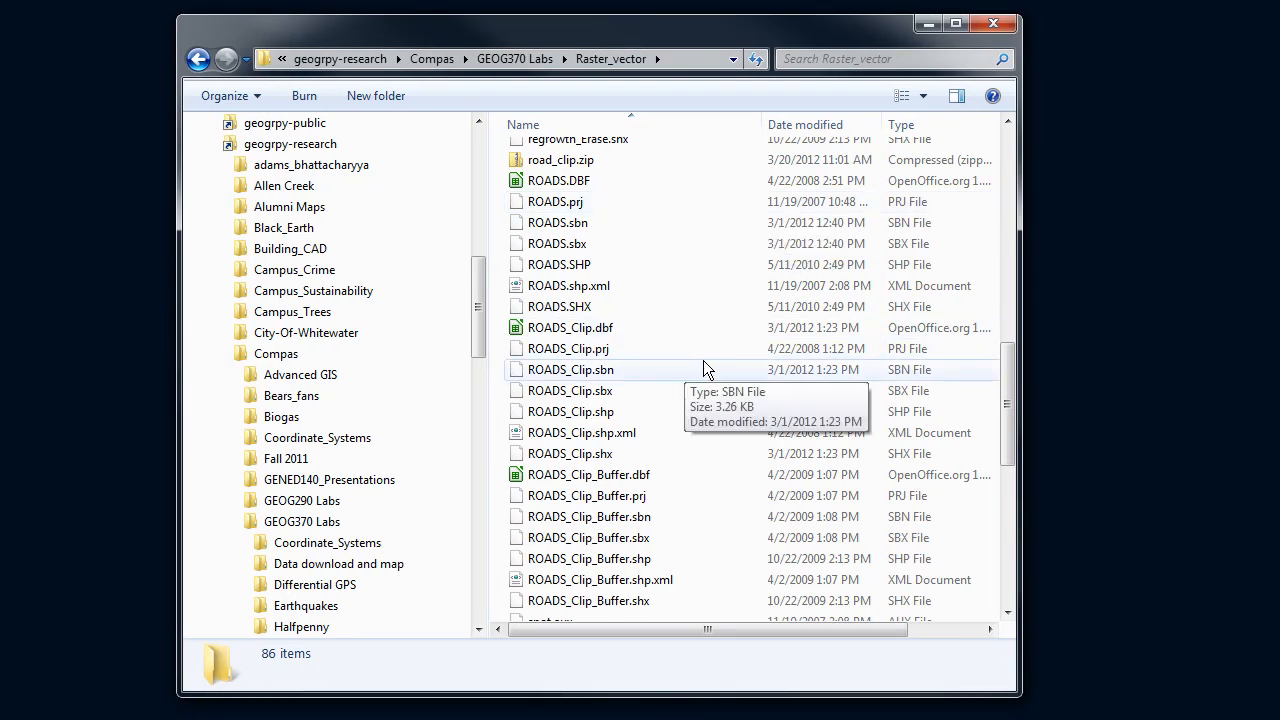
pyautogui.moveTo(570, 411)
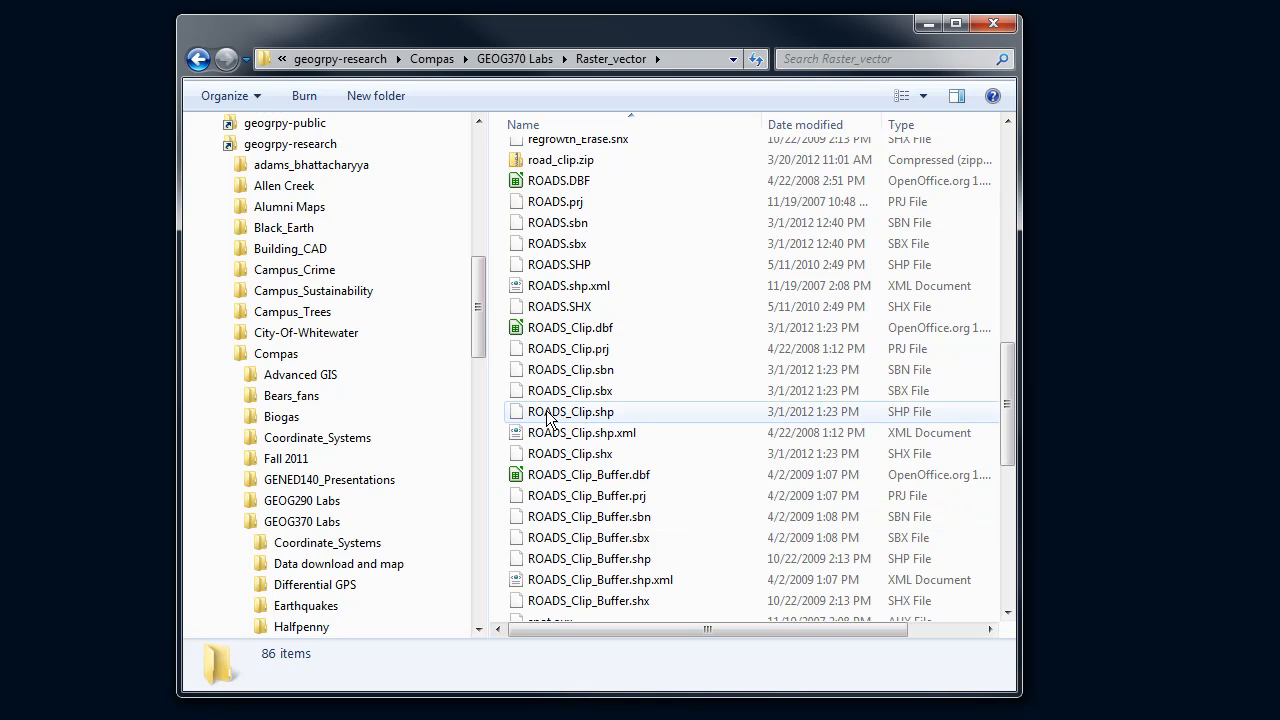
# Select all seven ROADS_Clip component files, from ROADS_Clip.dbf through ROADS_Clip.shx
pyautogui.click(570, 411)
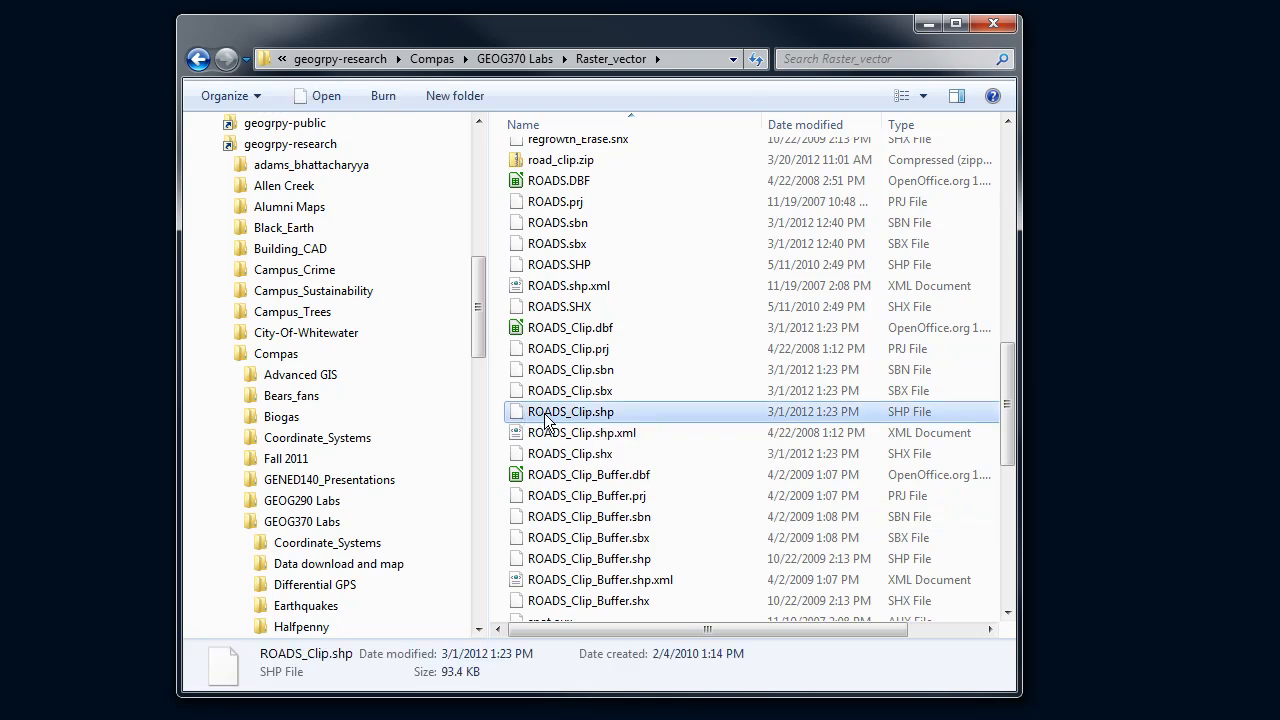
pyautogui.moveTo(620, 414)
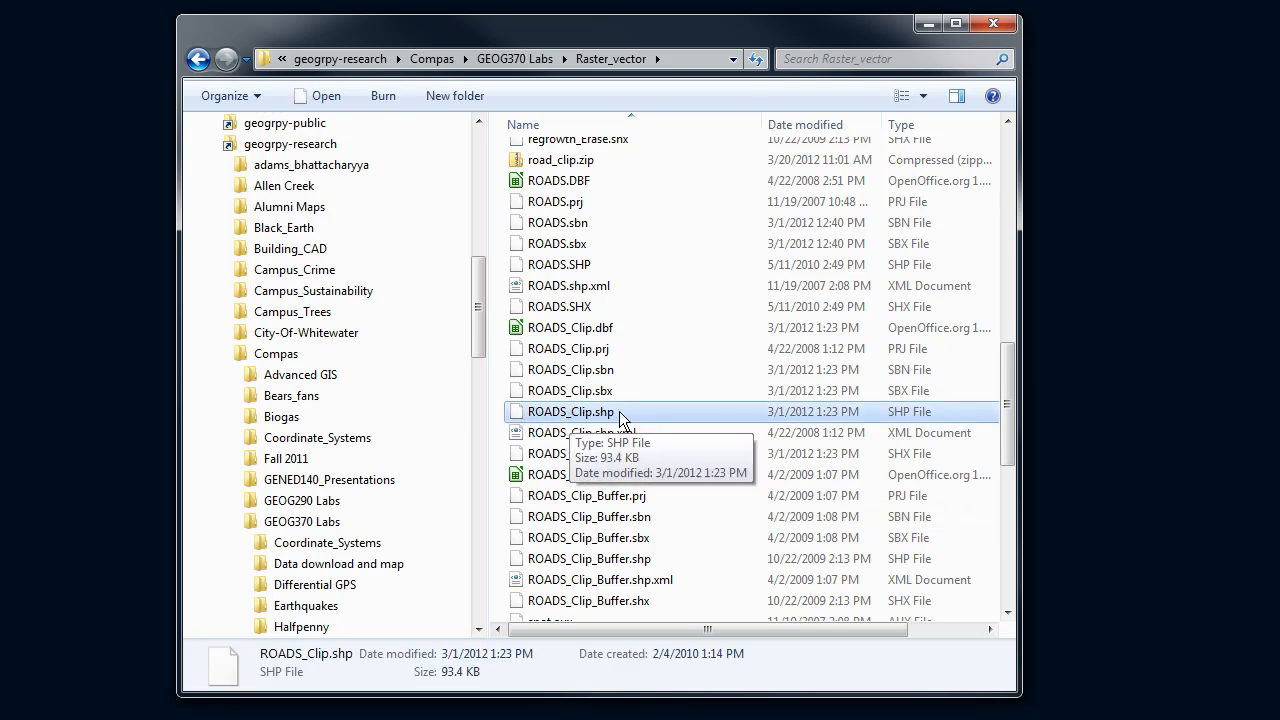
pyautogui.moveTo(565, 423)
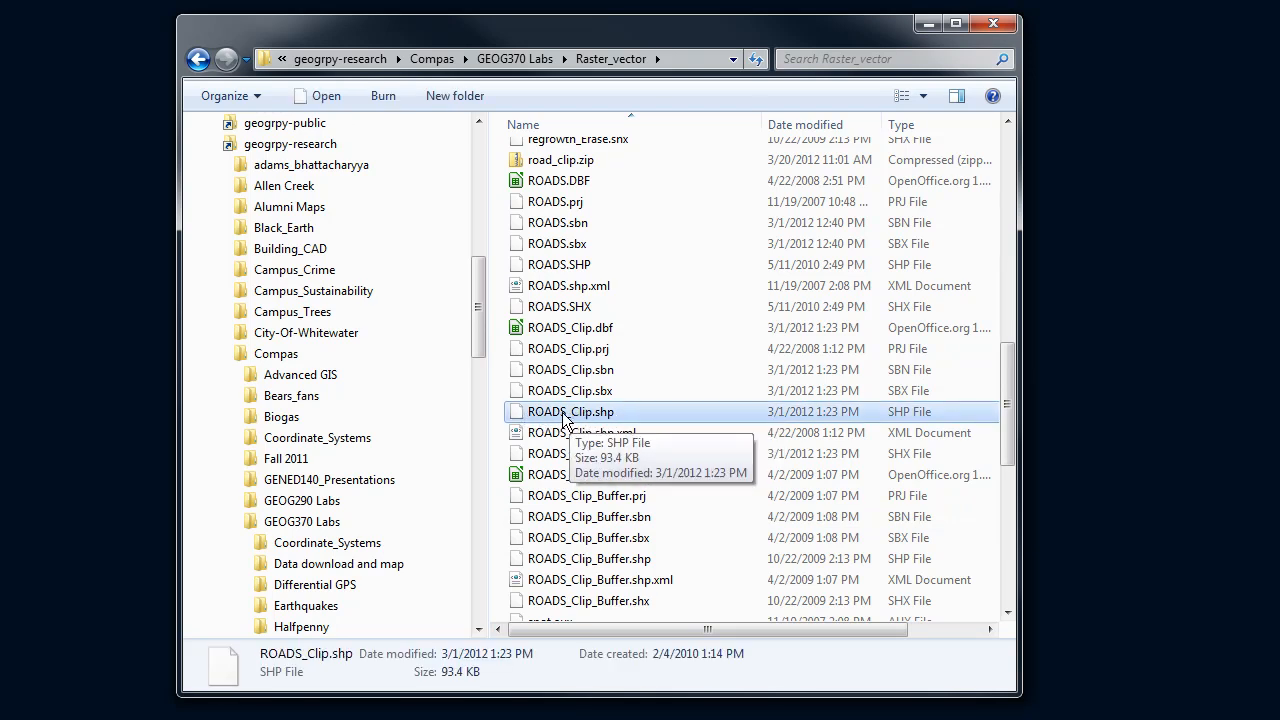
pyautogui.moveTo(590, 415)
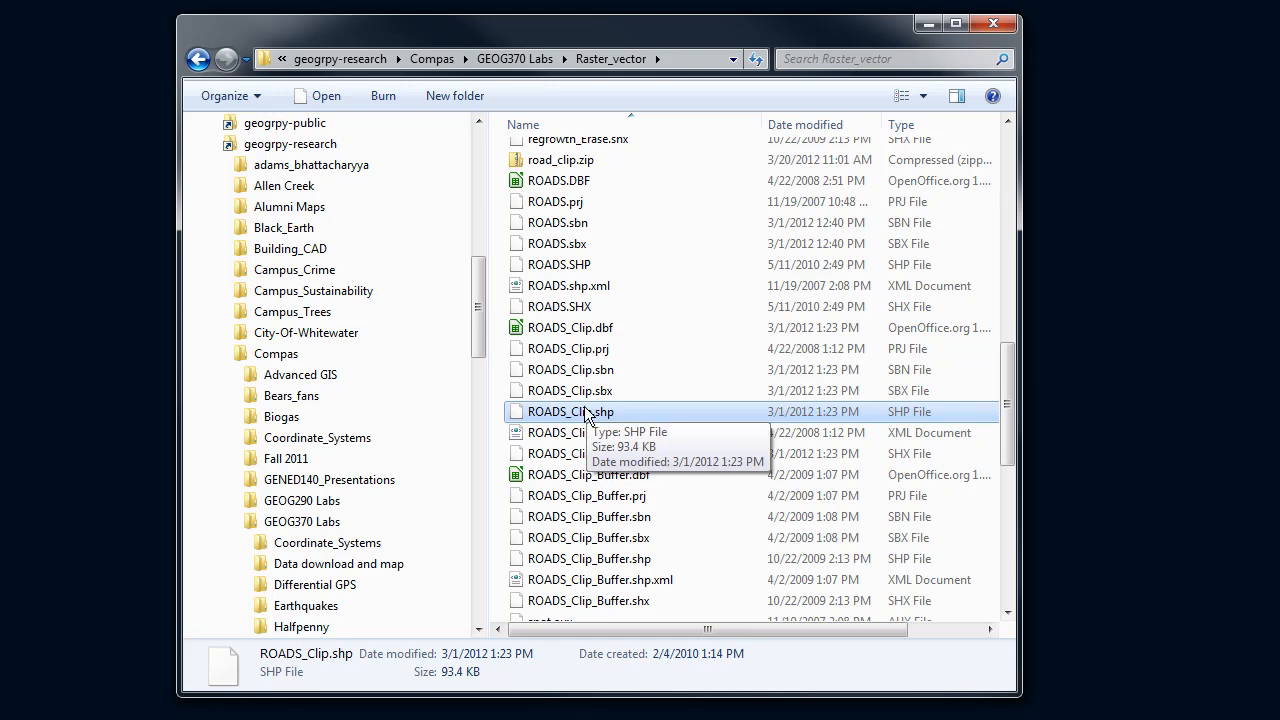
pyautogui.moveTo(560, 415)
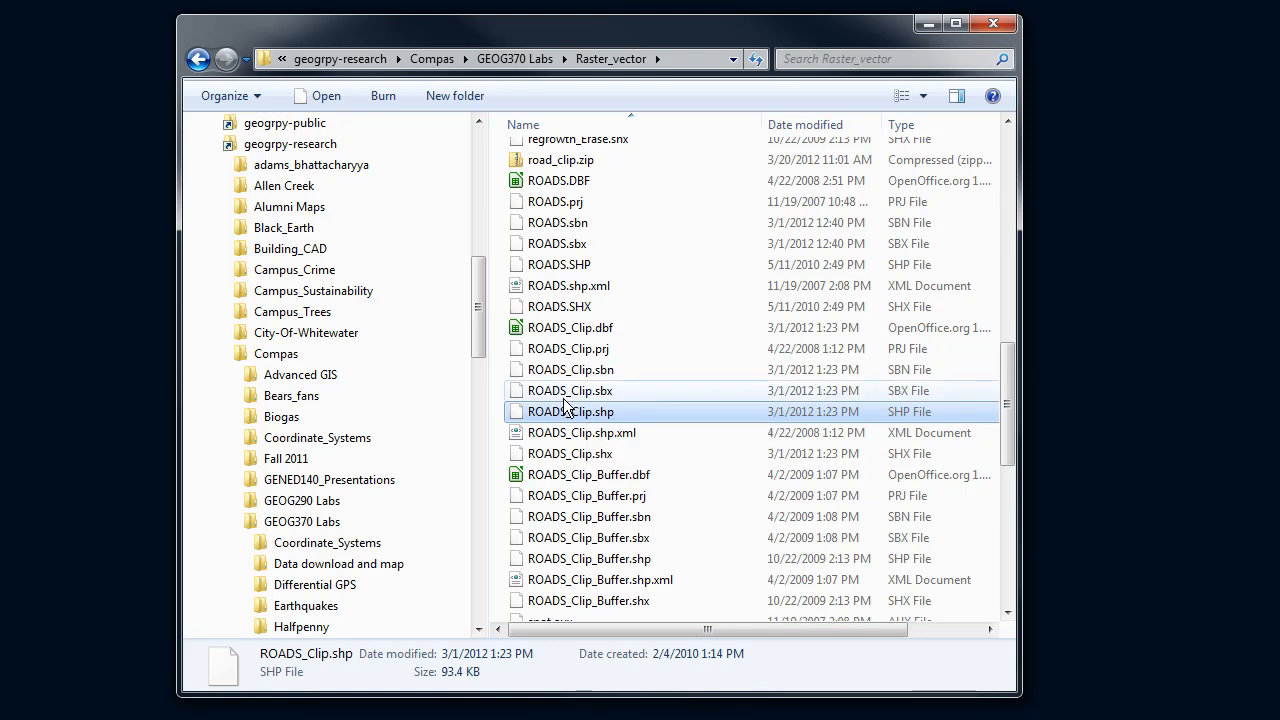
pyautogui.click(567, 348)
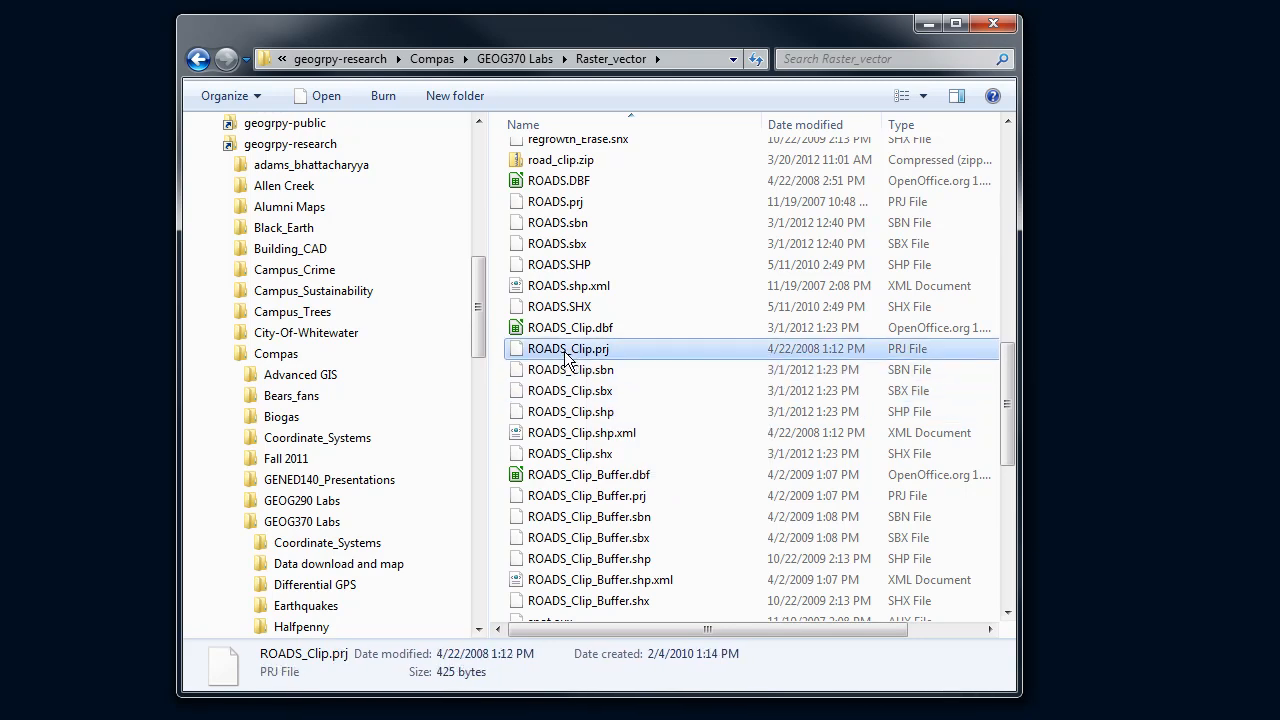
pyautogui.click(570, 327)
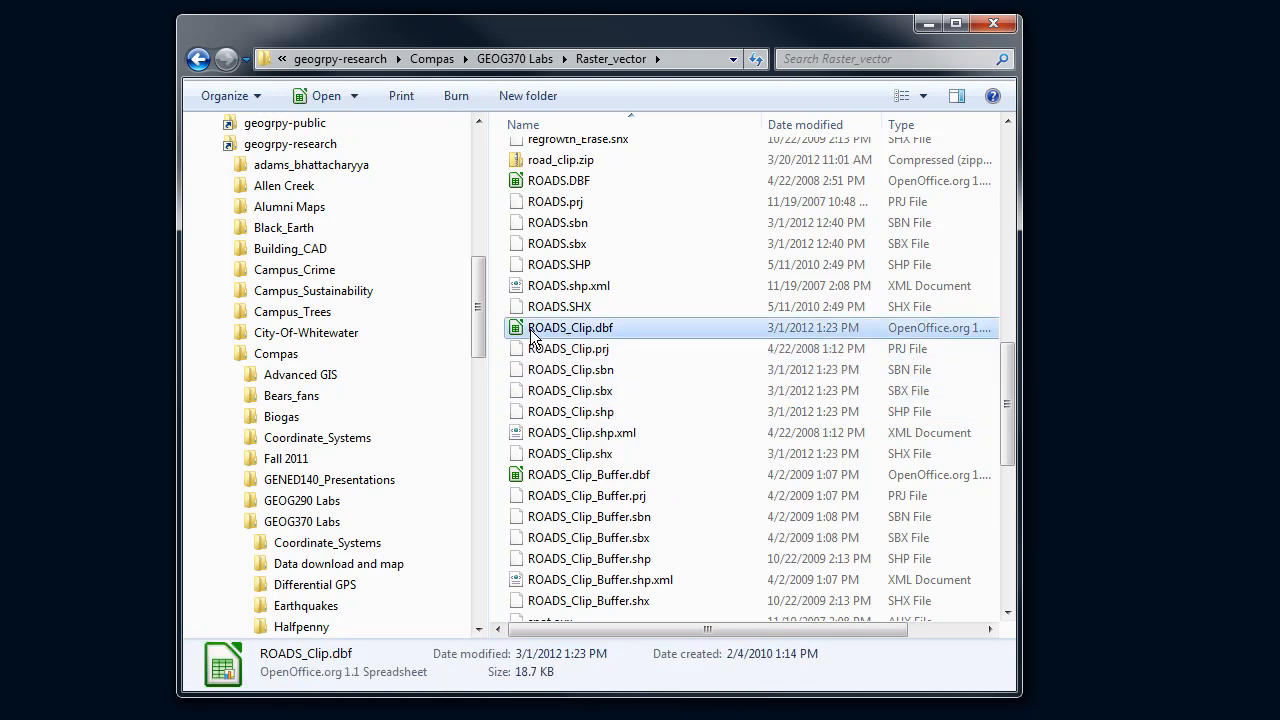
pyautogui.moveTo(595, 340)
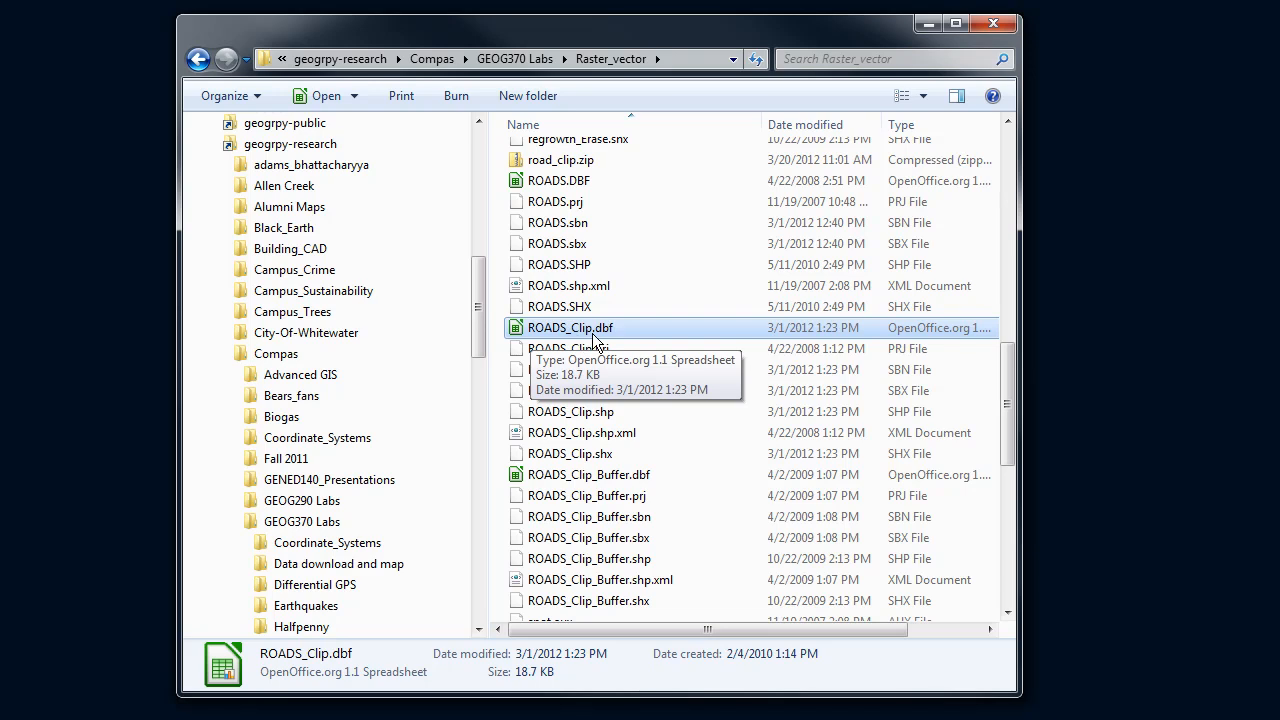
pyautogui.moveTo(590, 380)
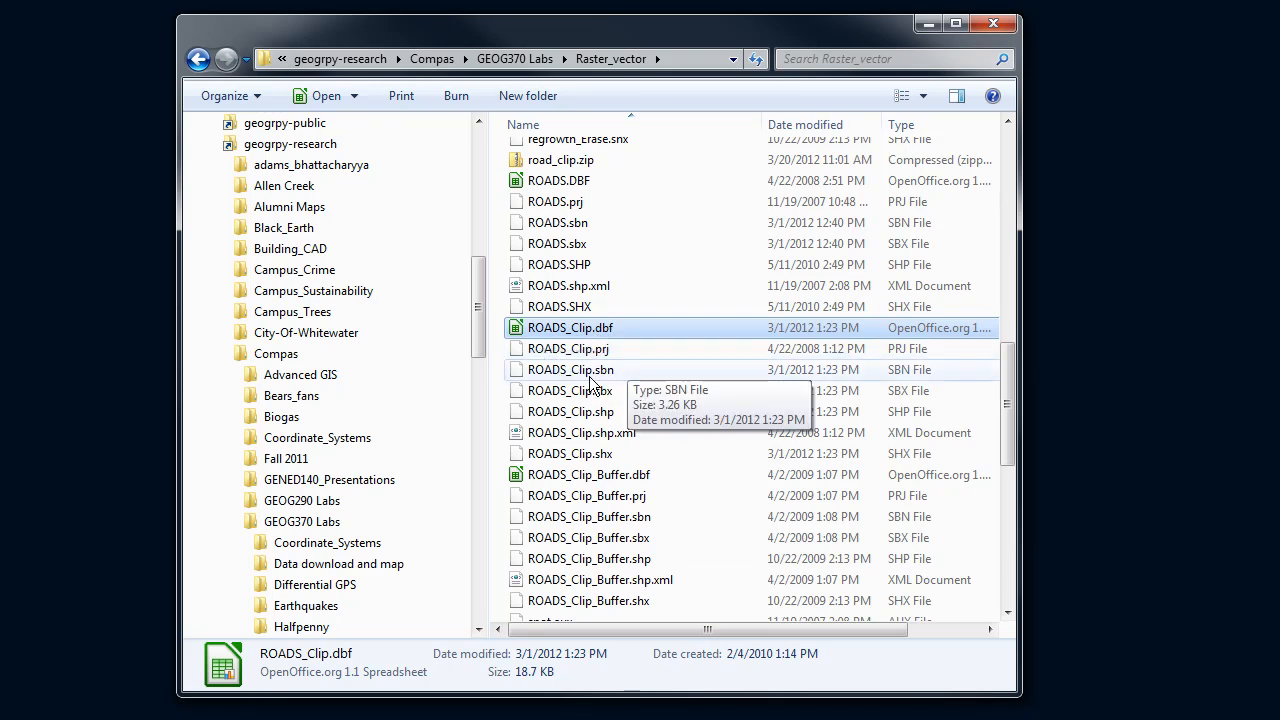
pyautogui.moveTo(595, 433)
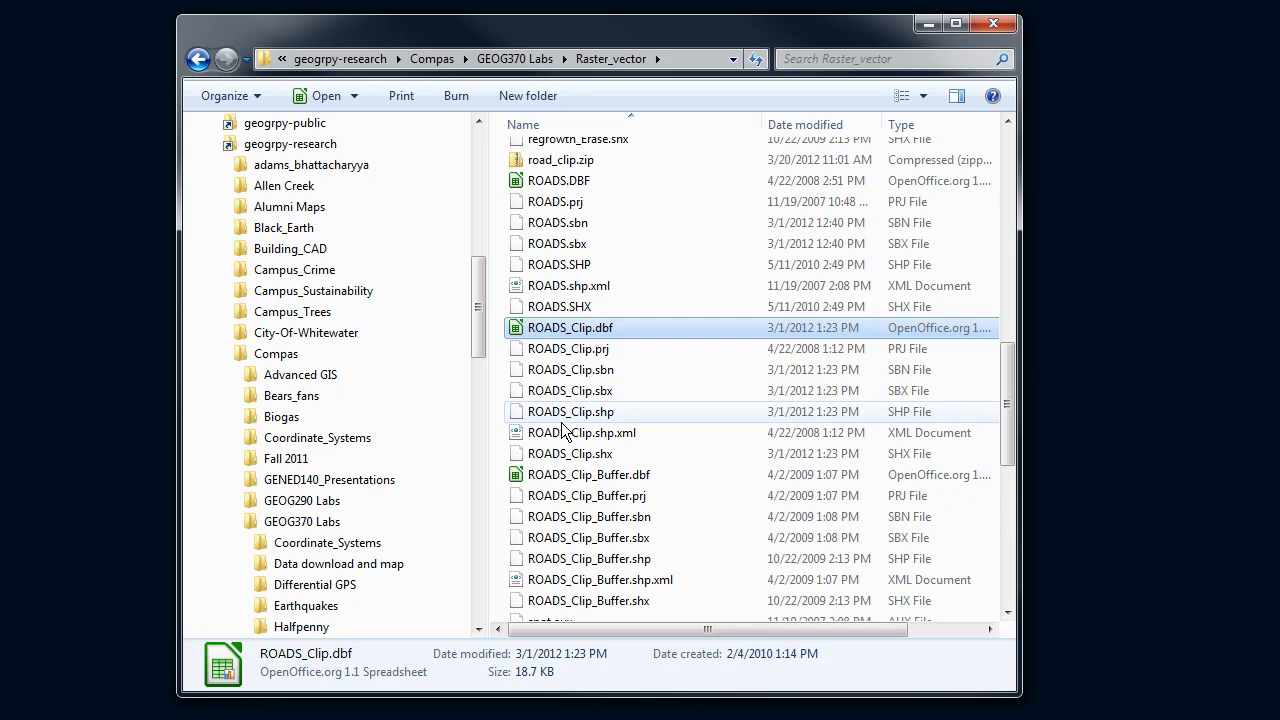
pyautogui.moveTo(563, 453)
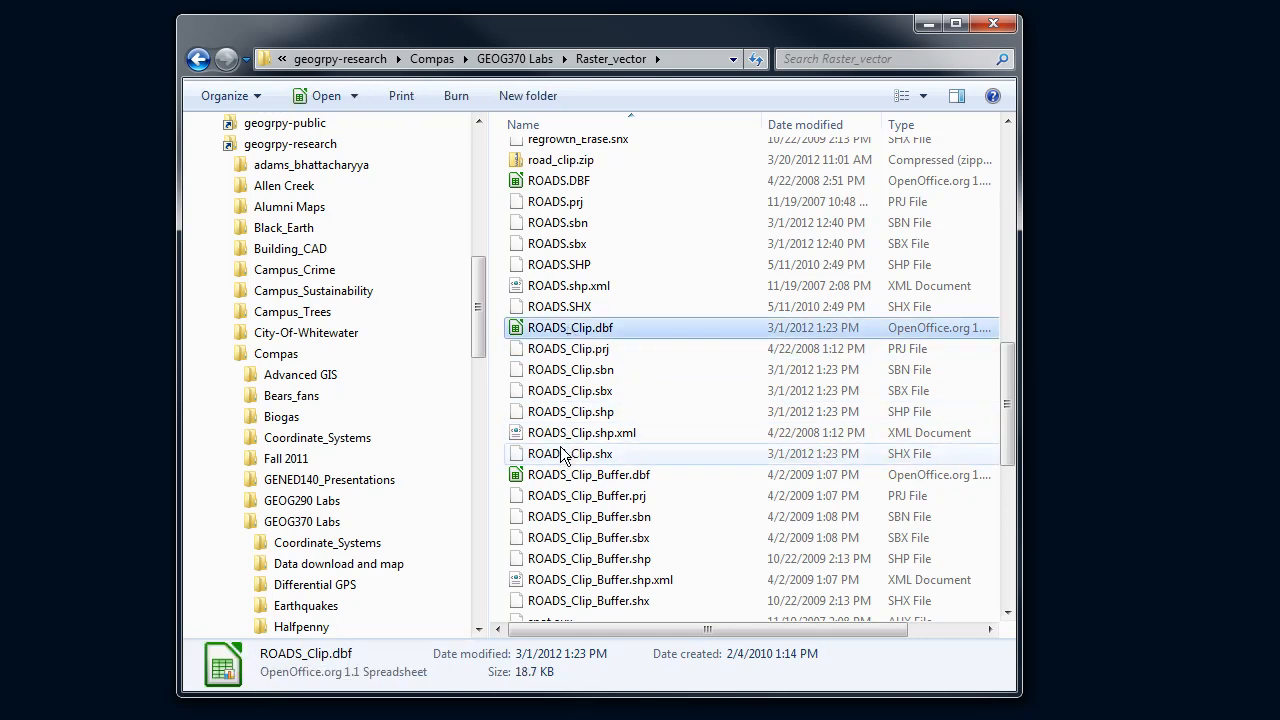
pyautogui.click(570, 453)
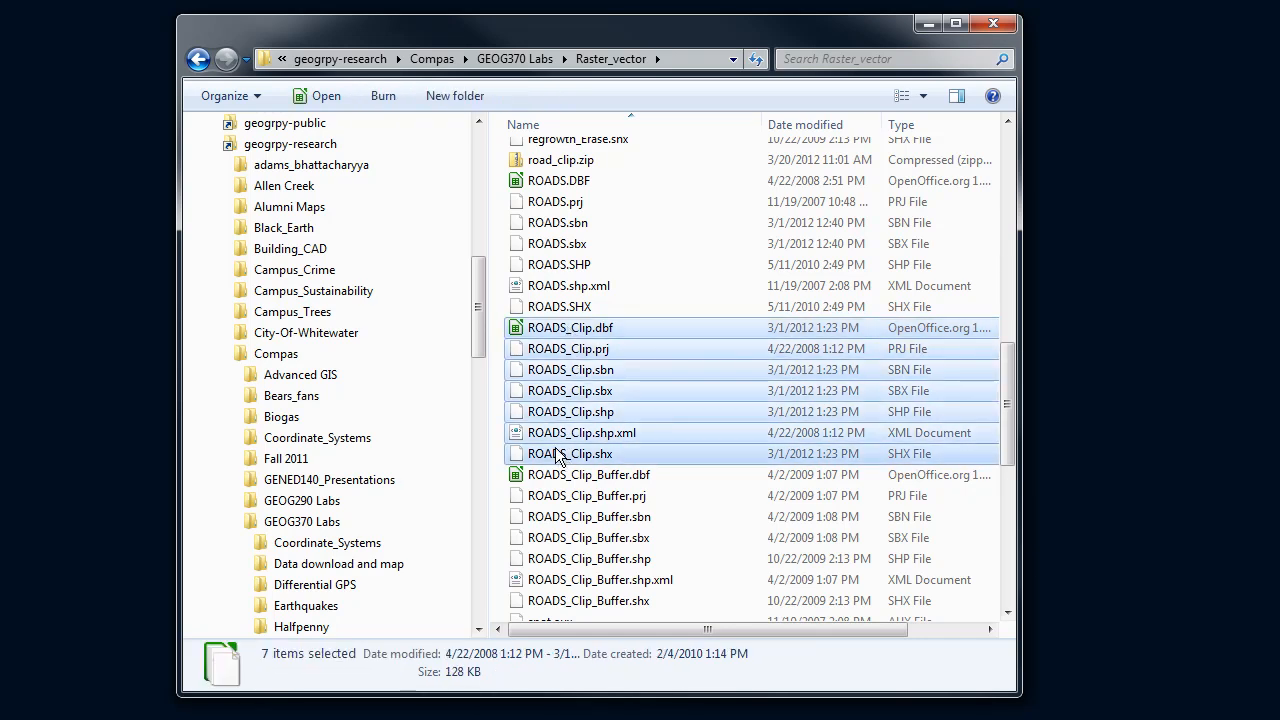
pyautogui.moveTo(560, 460)
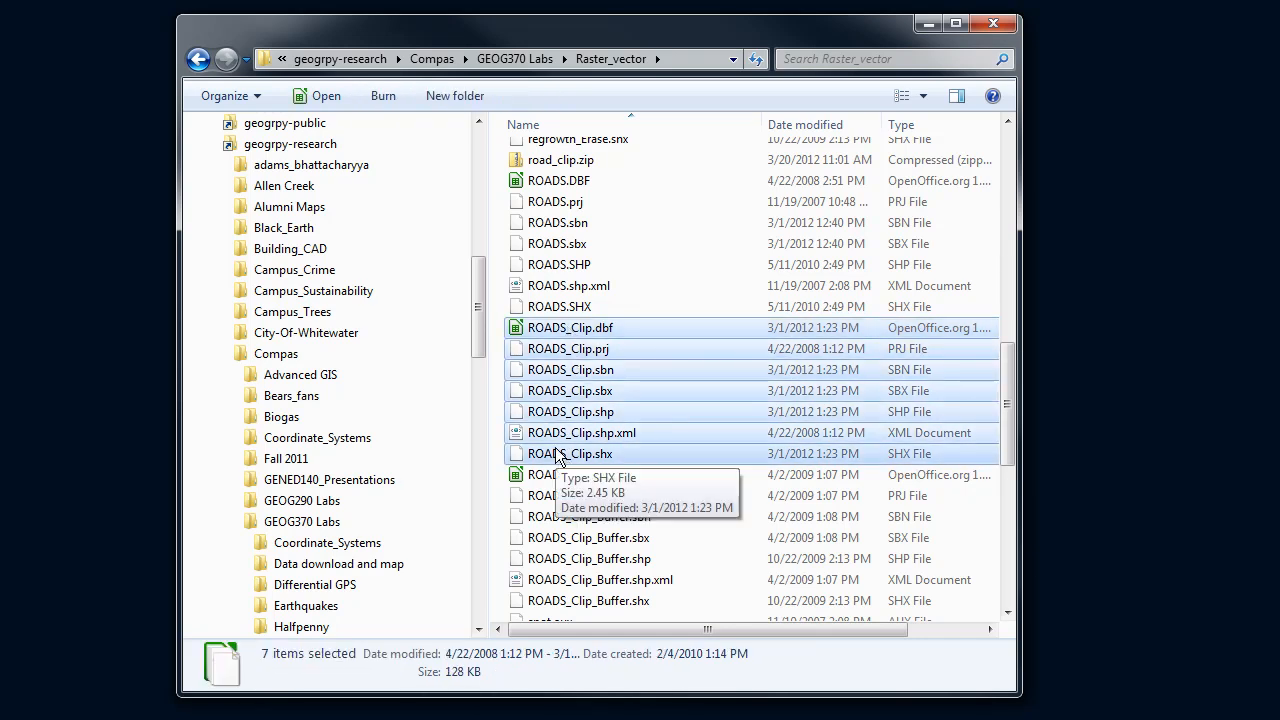
pyautogui.moveTo(560, 400)
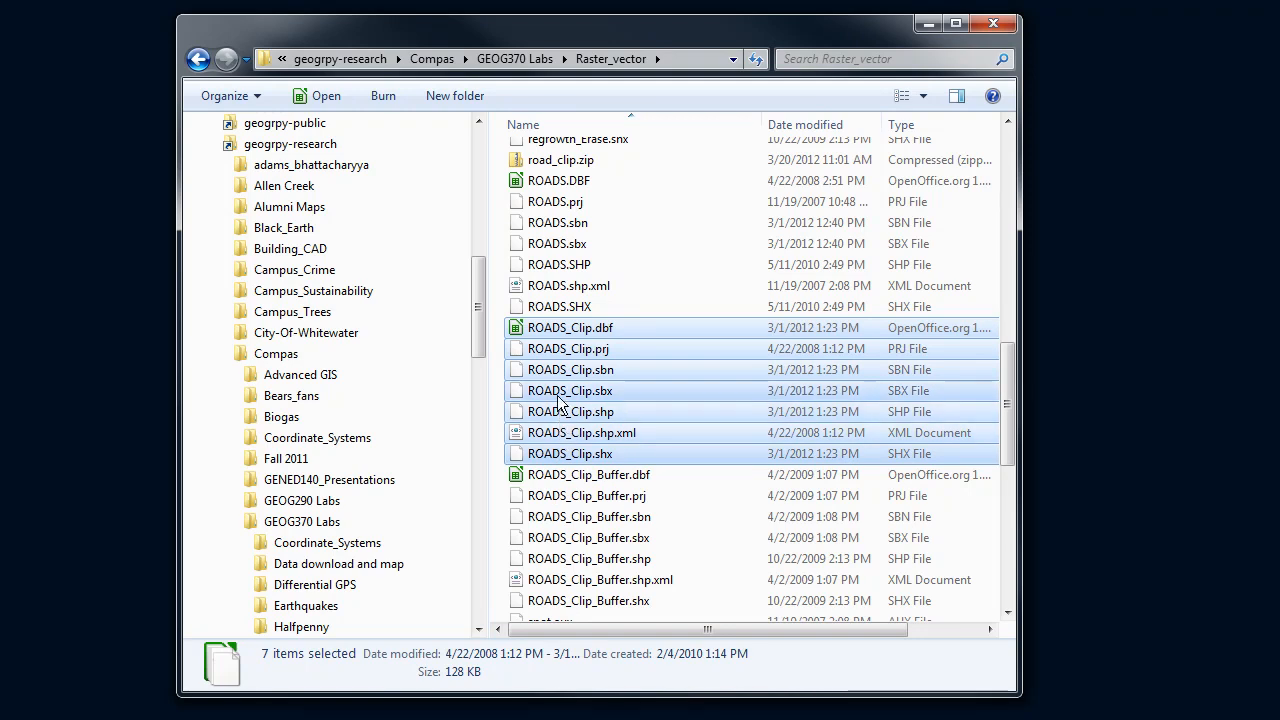
pyautogui.moveTo(562, 375)
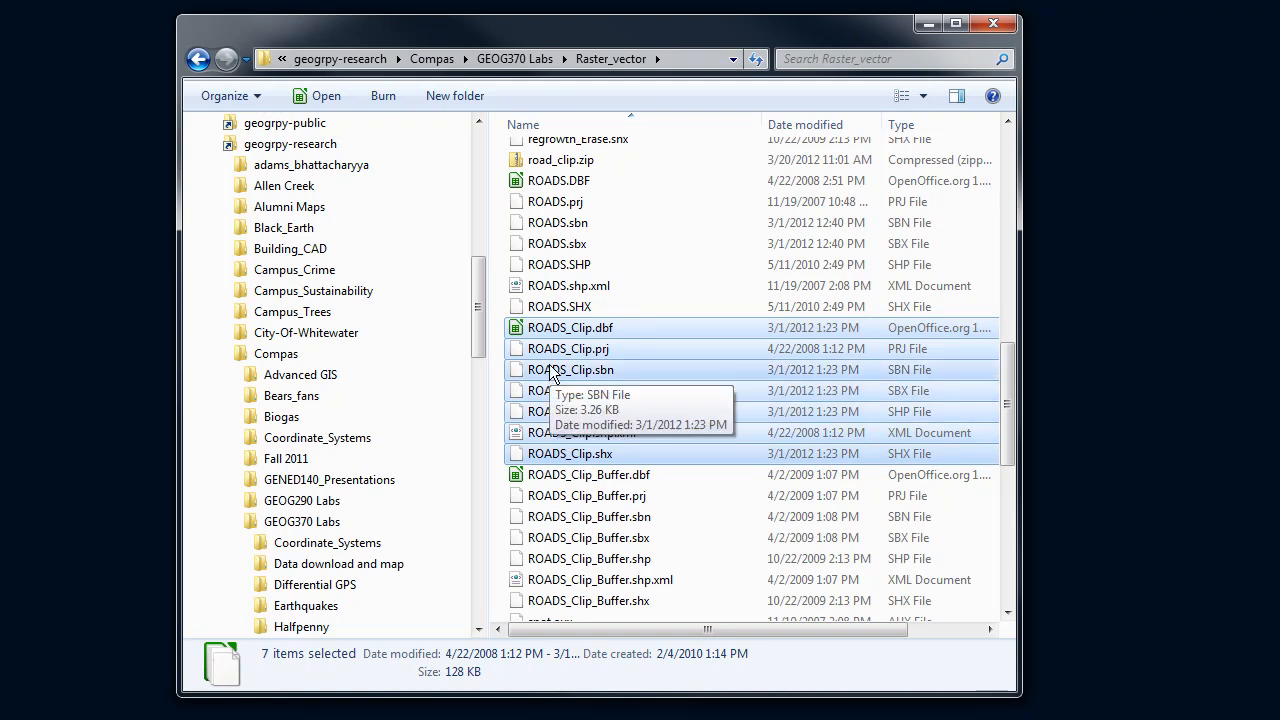
pyautogui.moveTo(565, 355)
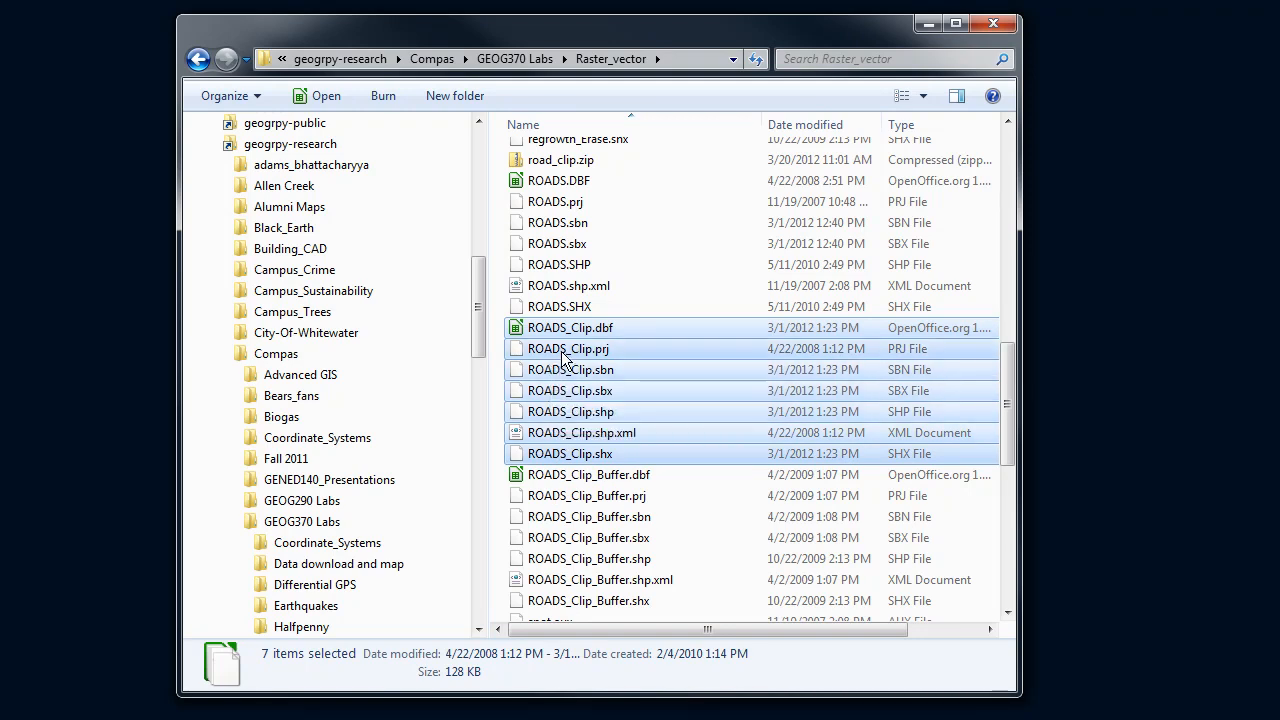
pyautogui.moveTo(556, 353)
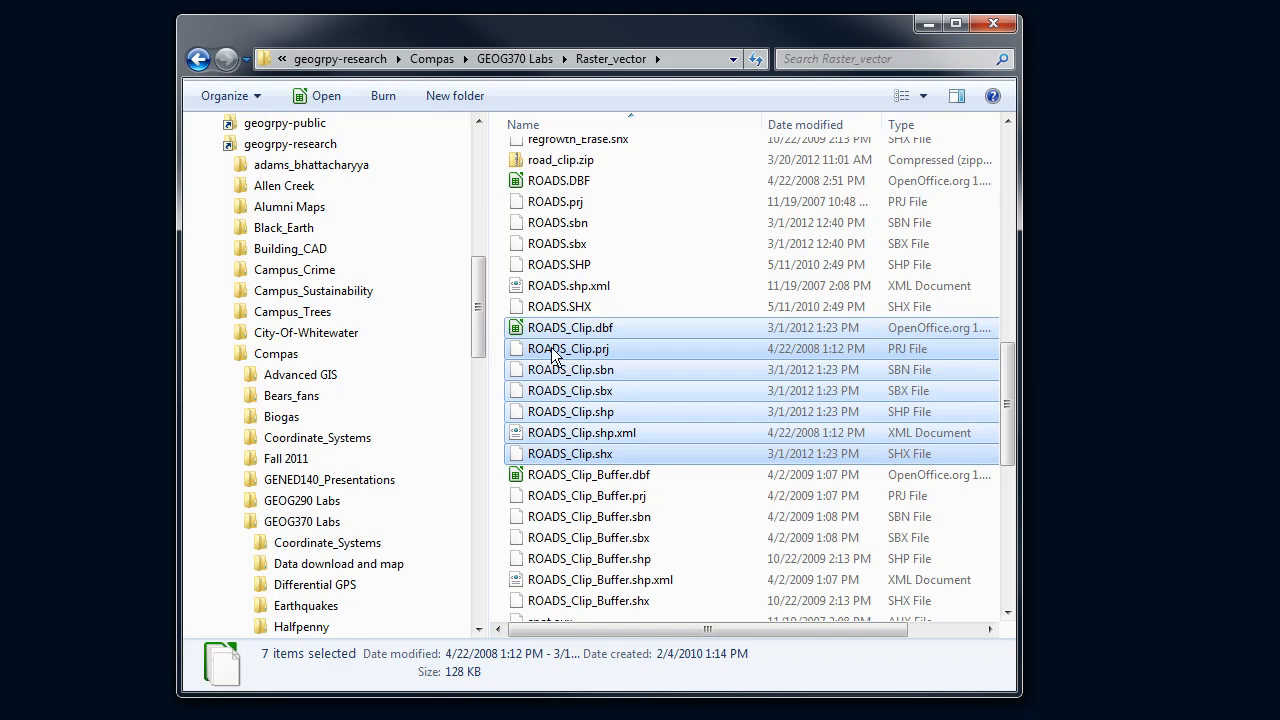
pyautogui.moveTo(565, 345)
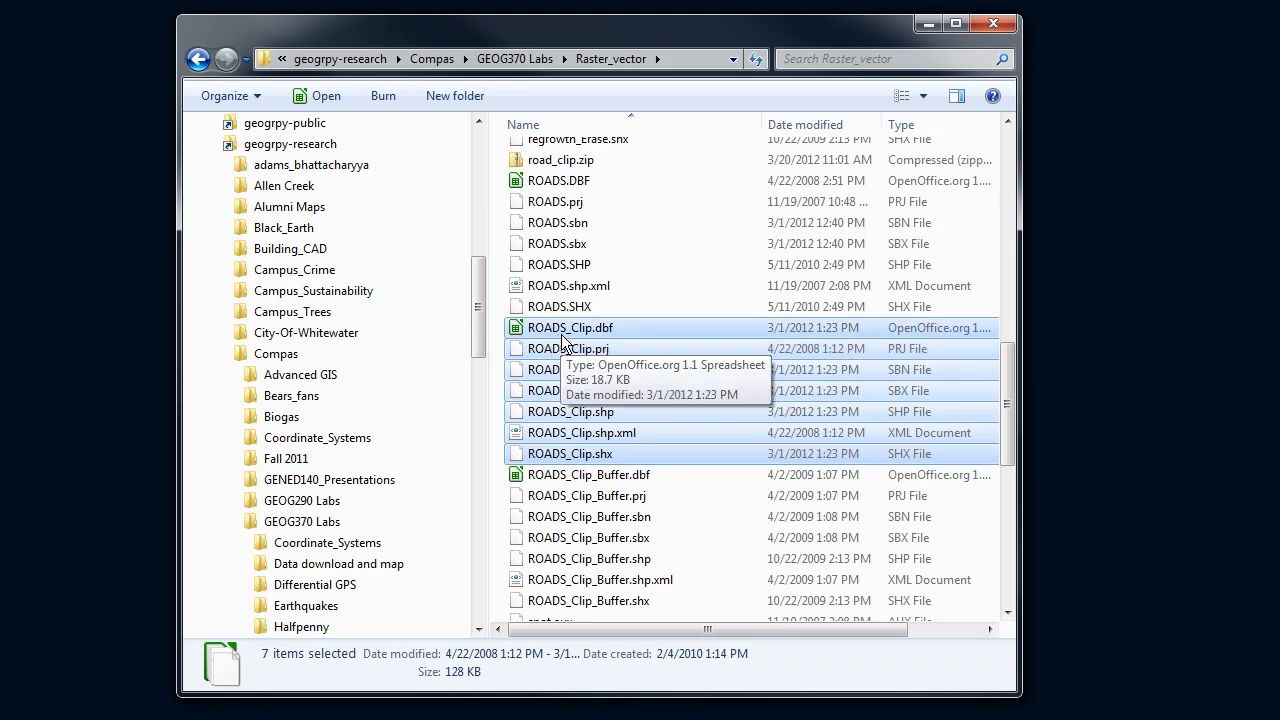
pyautogui.moveTo(571, 420)
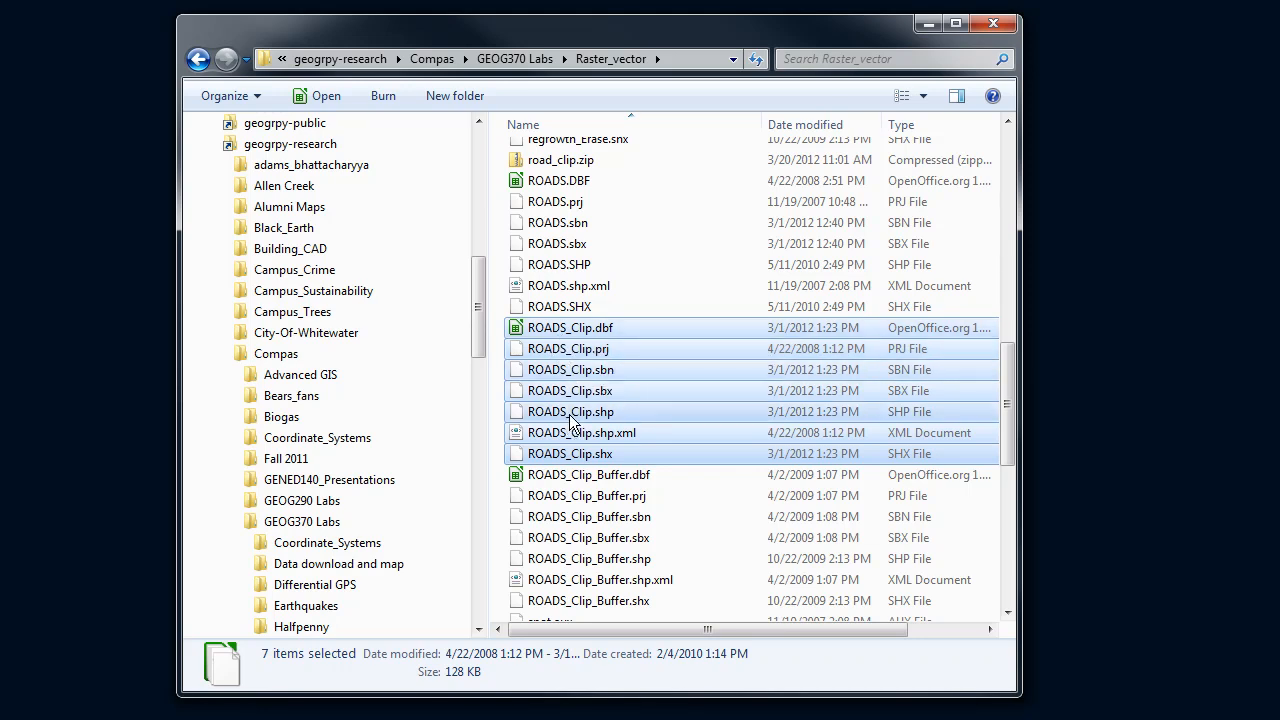
pyautogui.moveTo(568, 349)
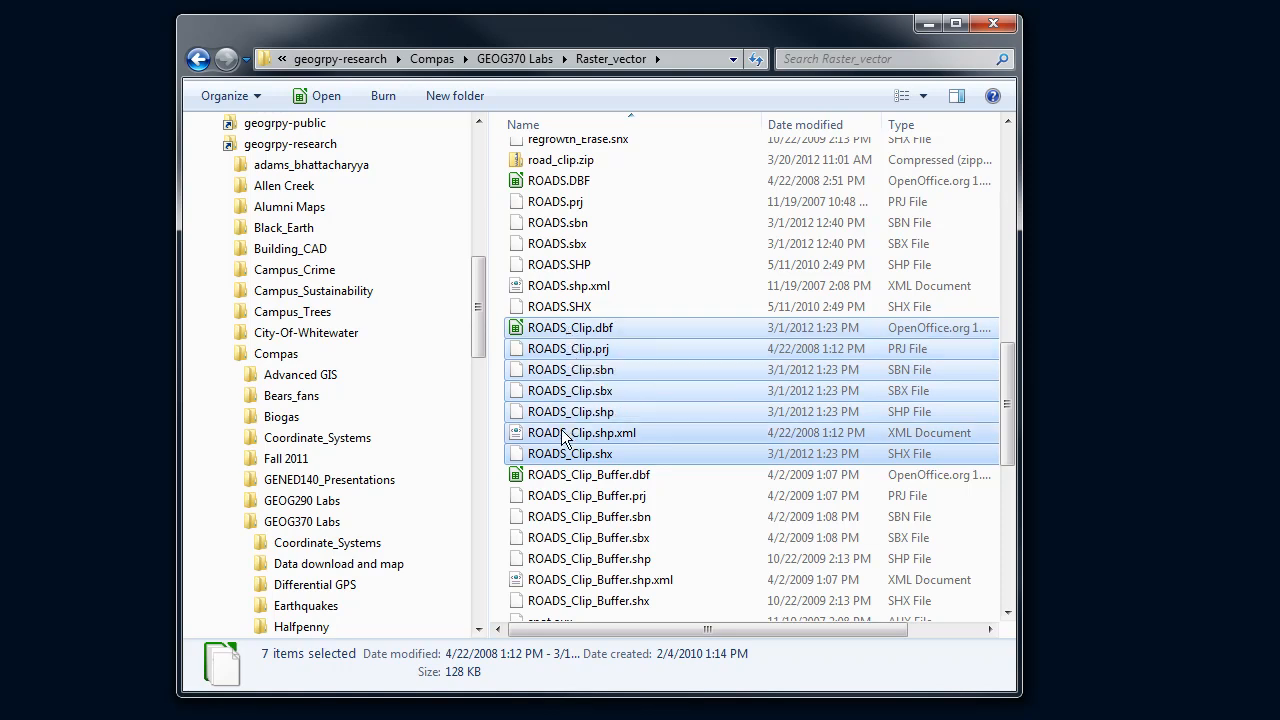
# Reselect the ROADS_Clip files for their context actions, then highlight the existing 48.8 KB road_clip.zip archive
pyautogui.click(570, 327)
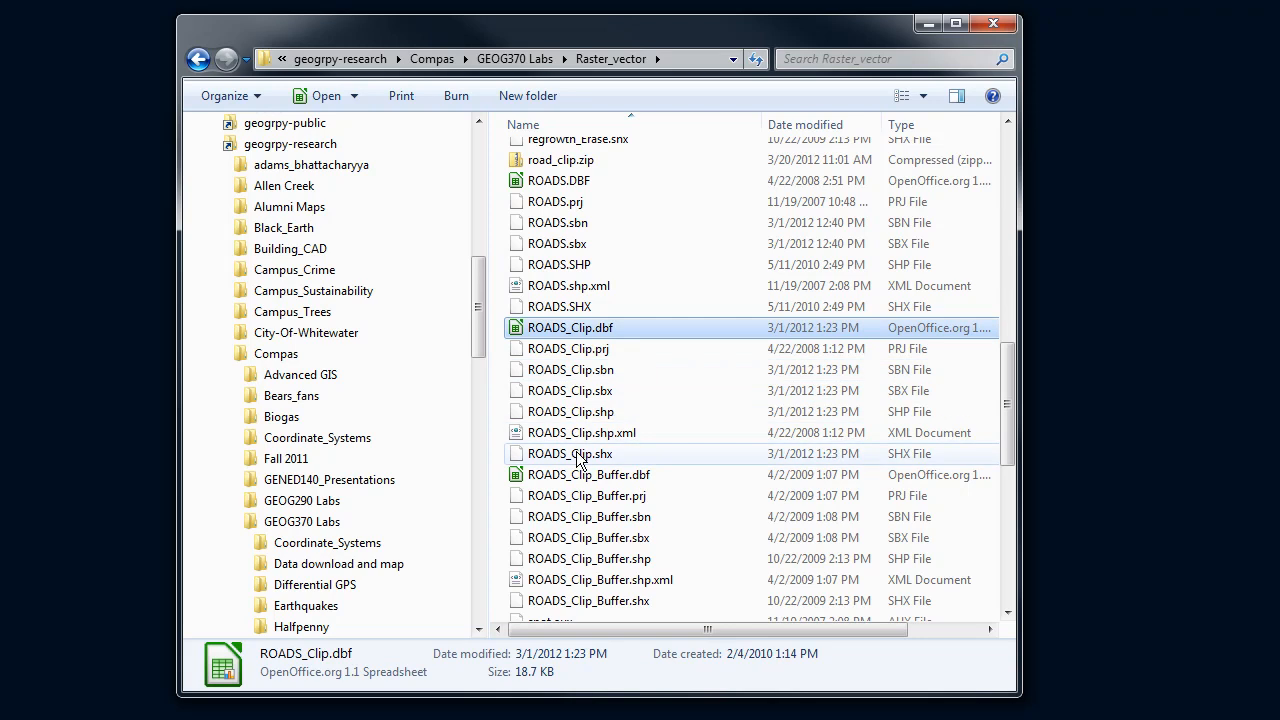
pyautogui.click(570, 453)
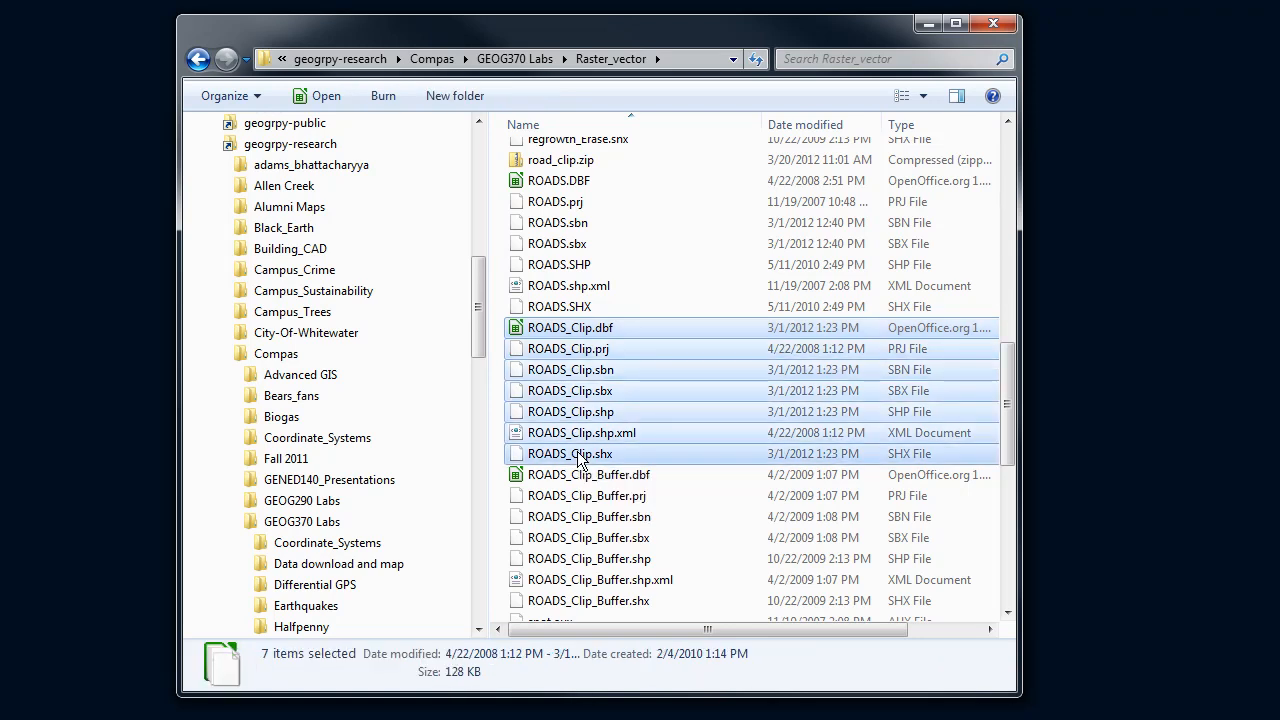
pyautogui.moveTo(570, 405)
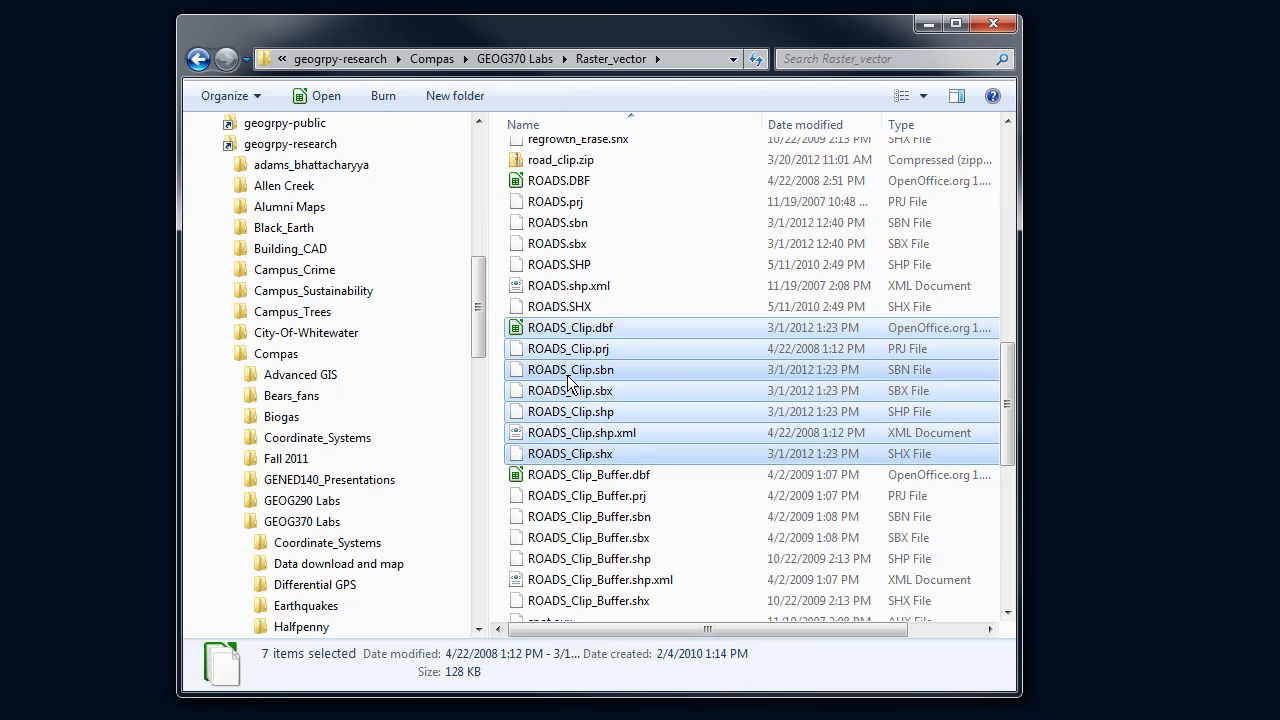
pyautogui.moveTo(545, 340)
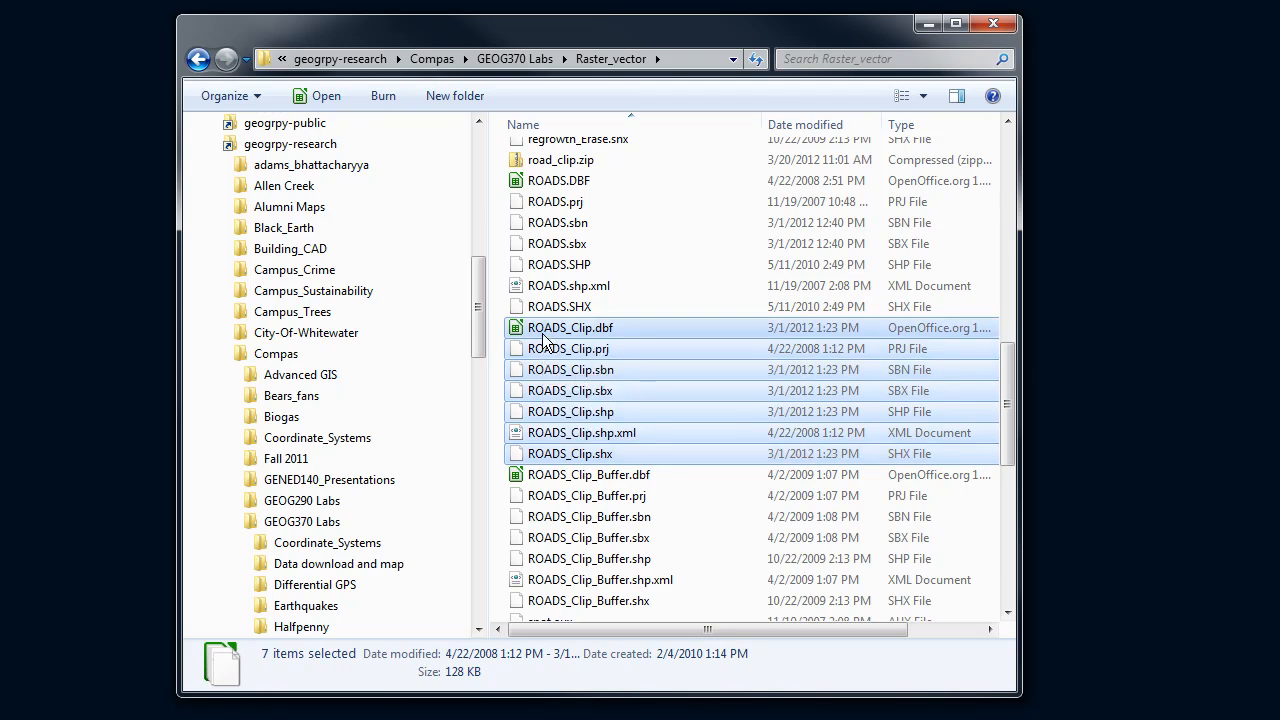
pyautogui.rightClick(570, 327)
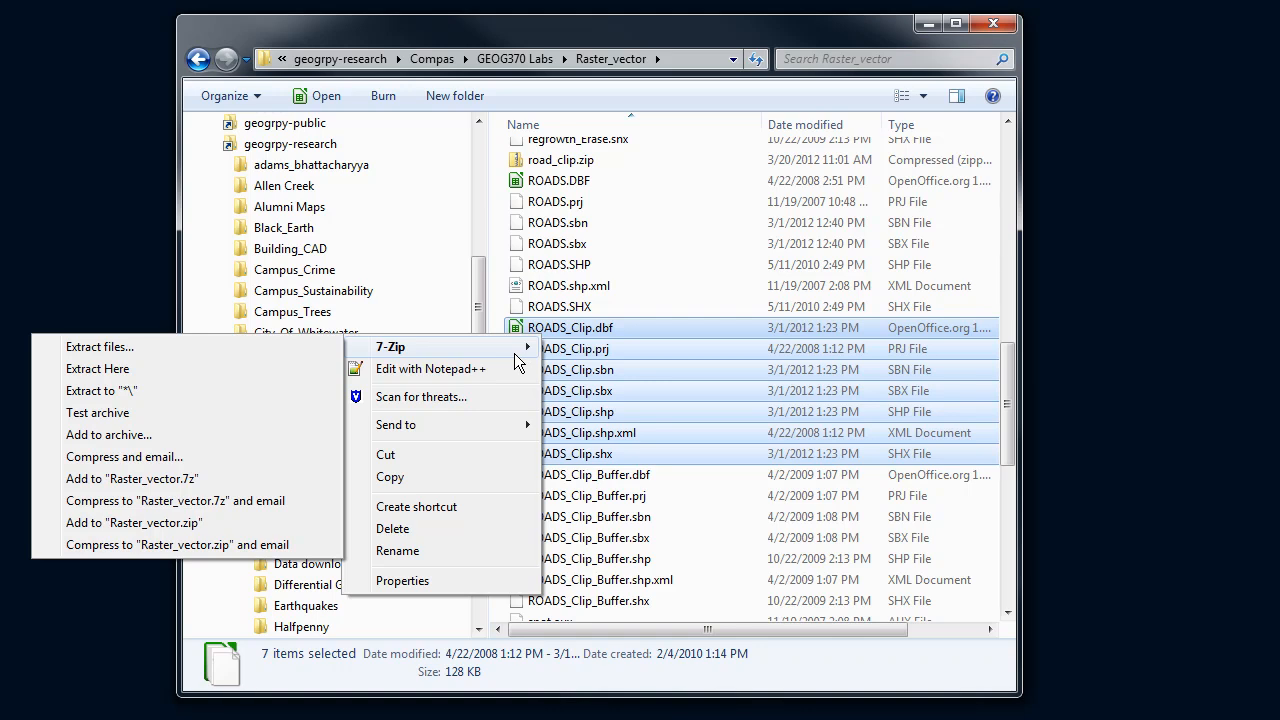
pyautogui.moveTo(492, 357)
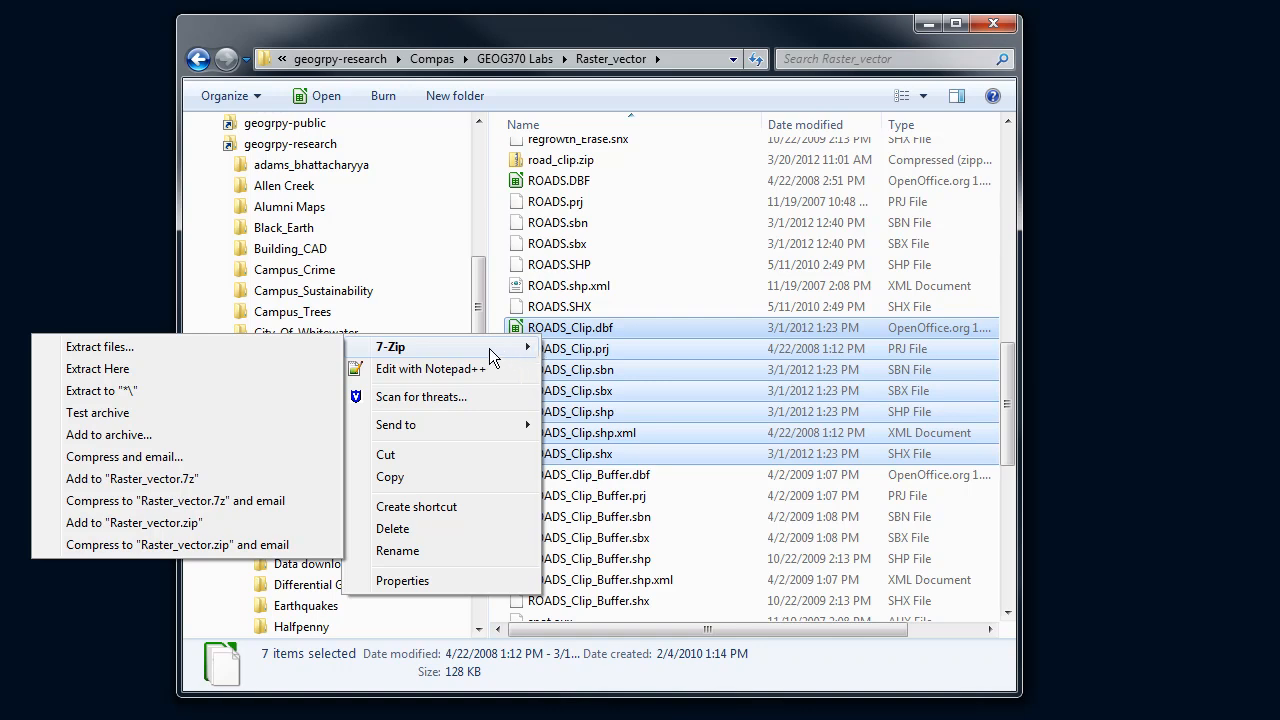
pyautogui.moveTo(175, 528)
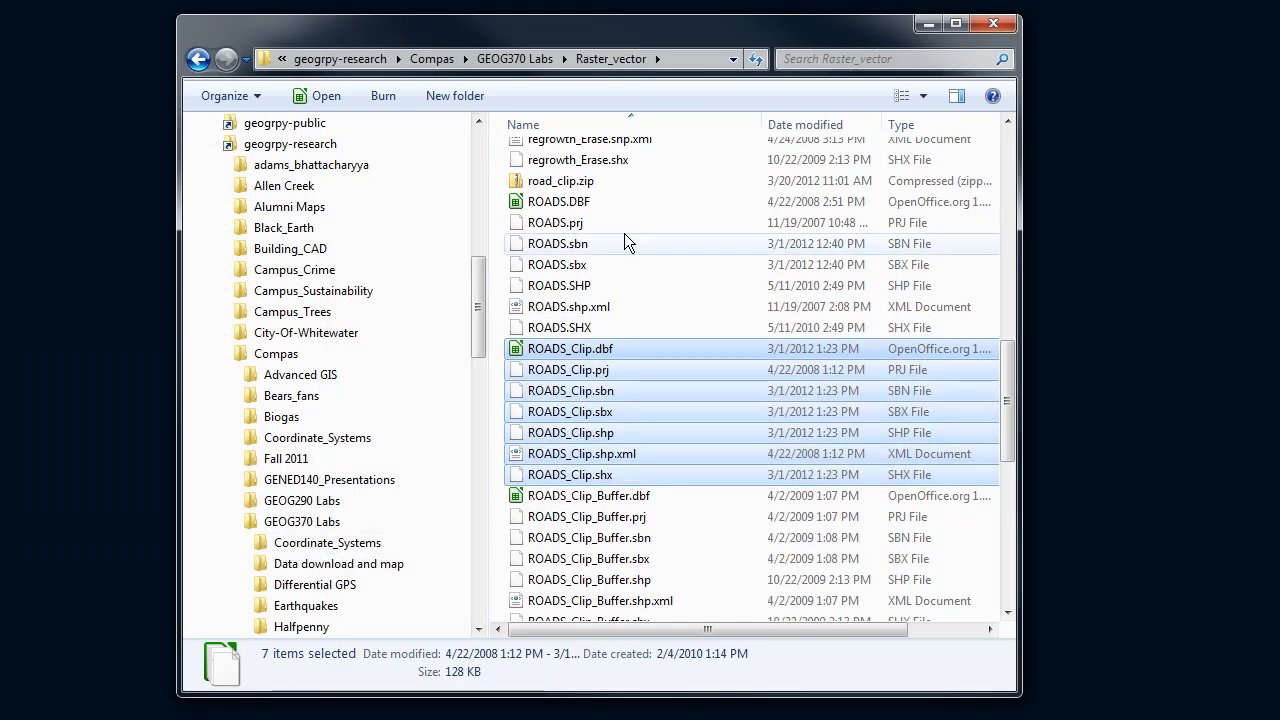
pyautogui.click(560, 181)
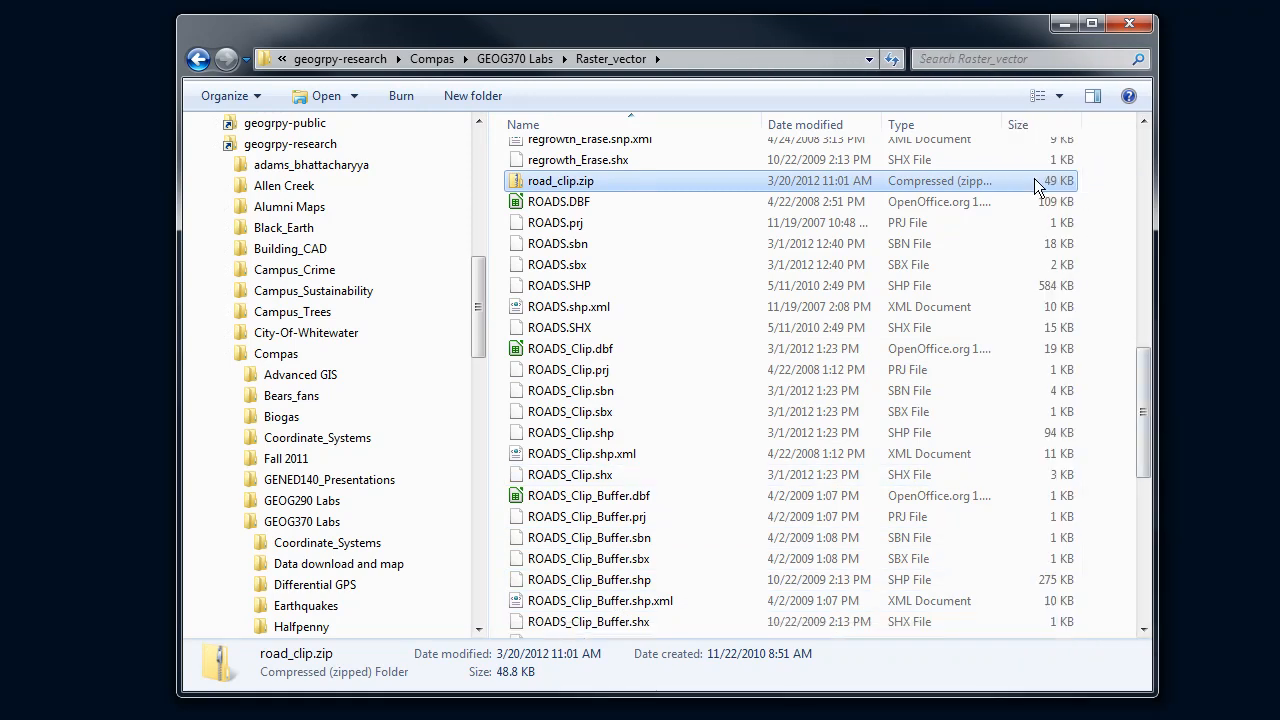
pyautogui.moveTo(560, 181)
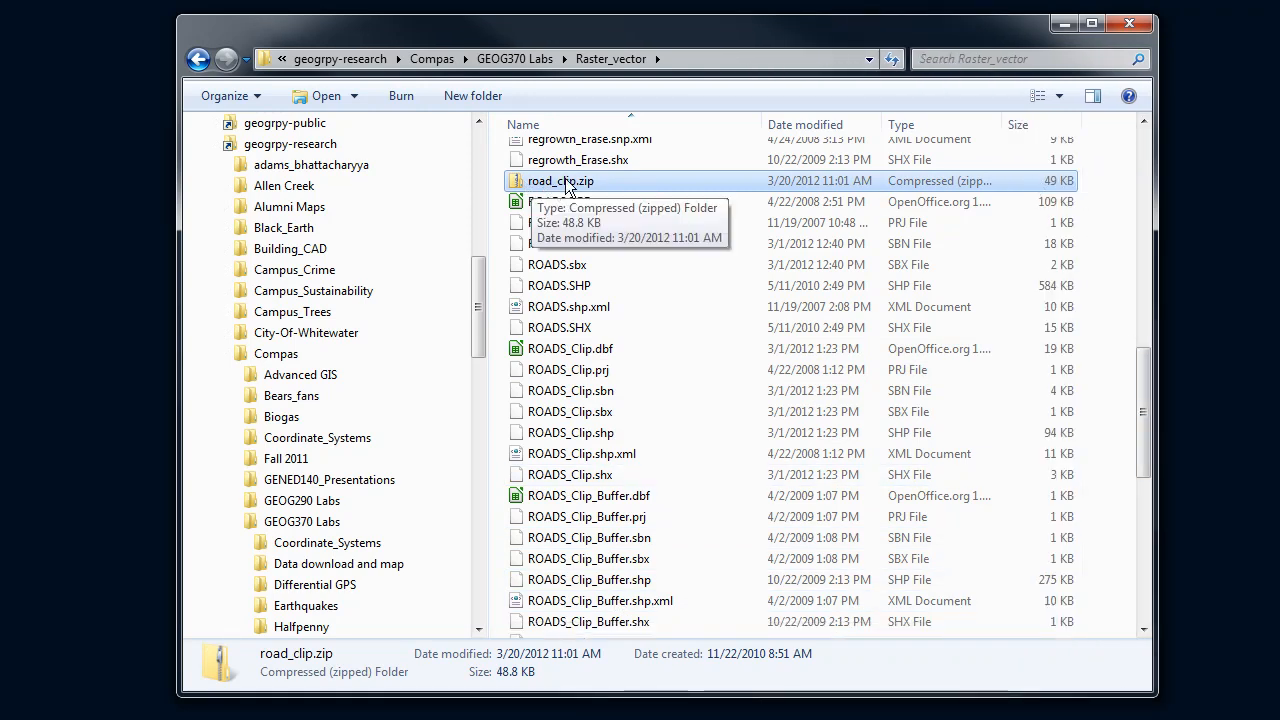
pyautogui.moveTo(560, 181)
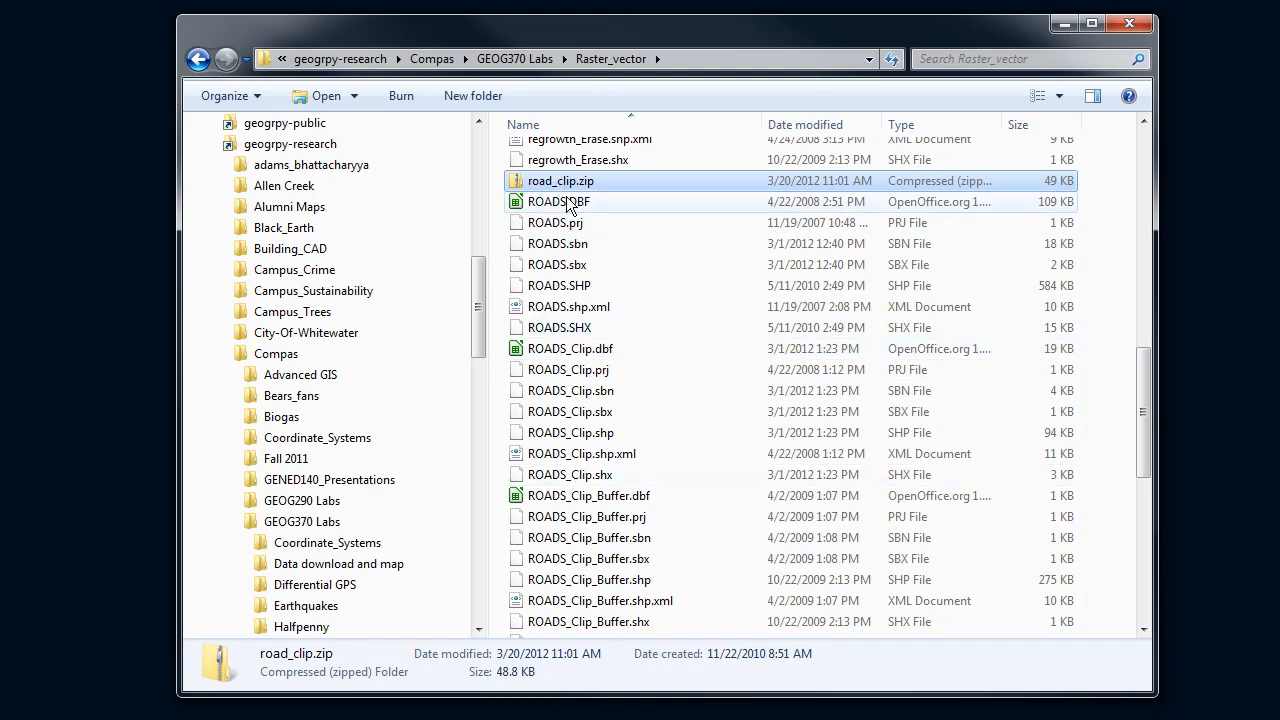
pyautogui.moveTo(562, 192)
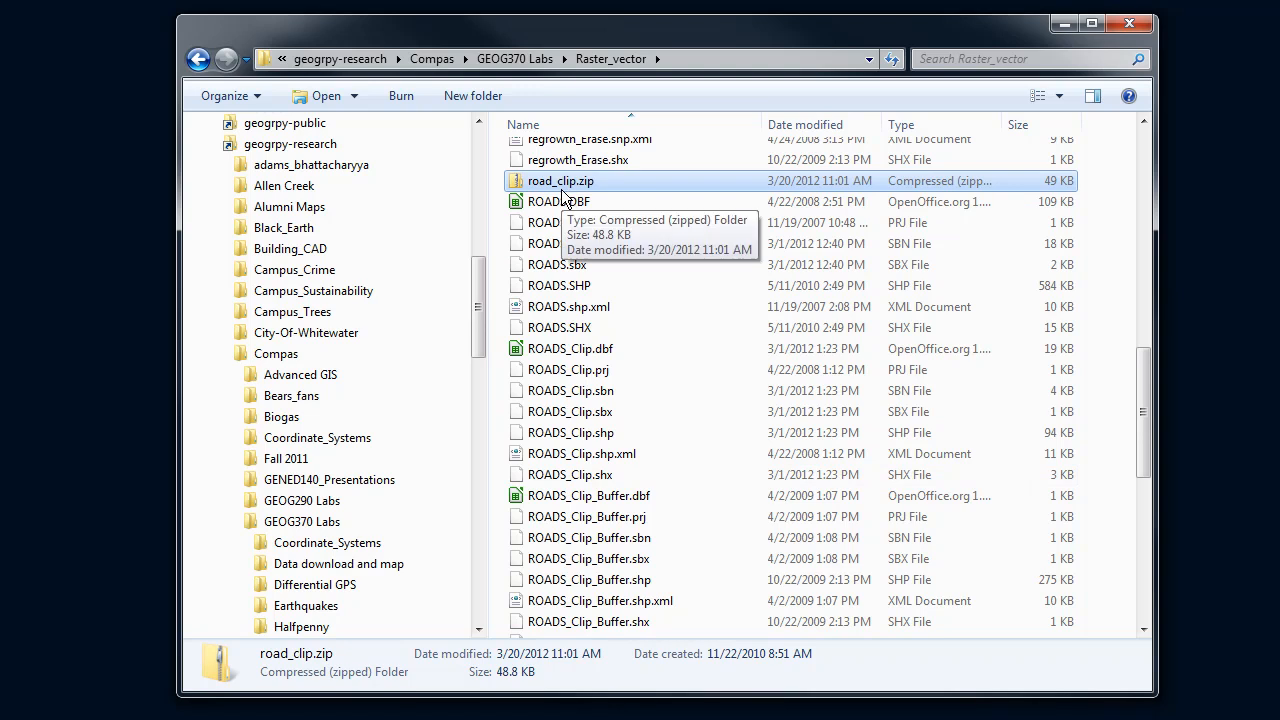